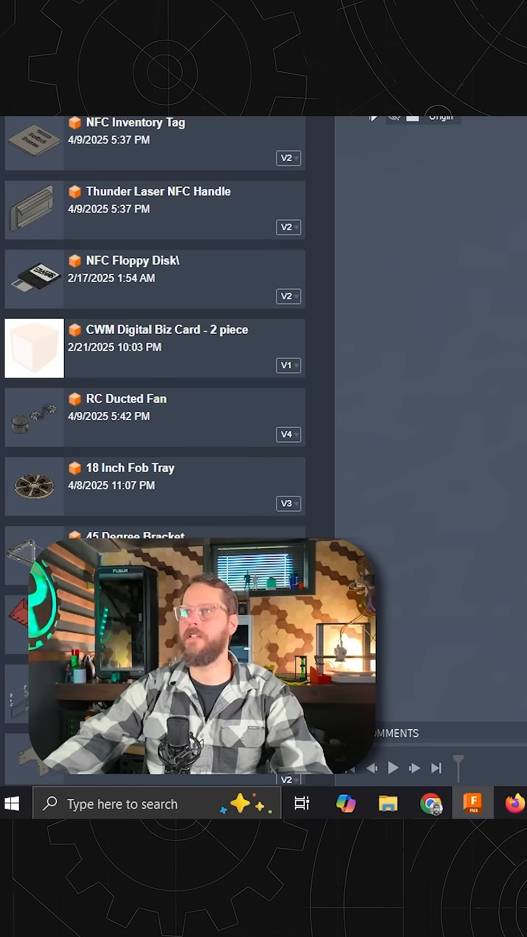
Start a sketch on the XY origin plane of the WIFI Coaster design
left_click(166, 179)
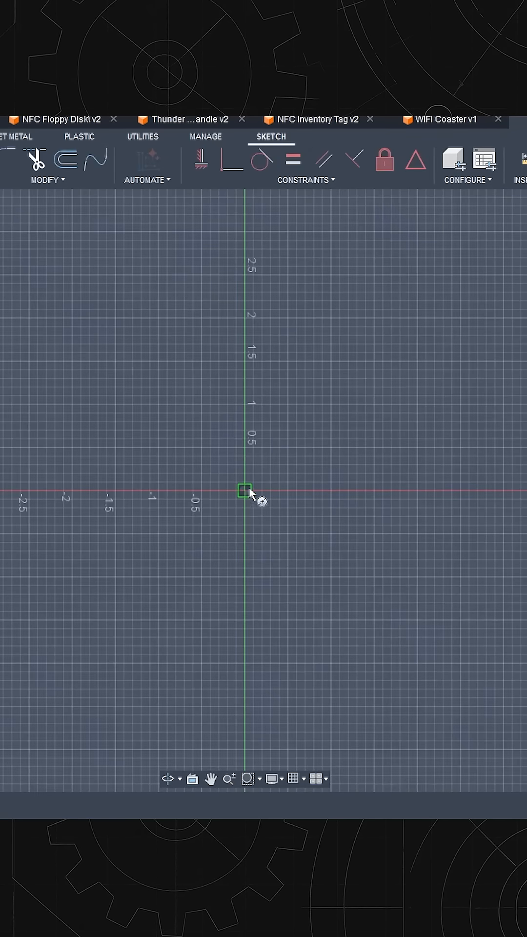
Draw a centre-diameter circle at the origin for the coin outline
left_click_drag(244, 492, 298, 436)
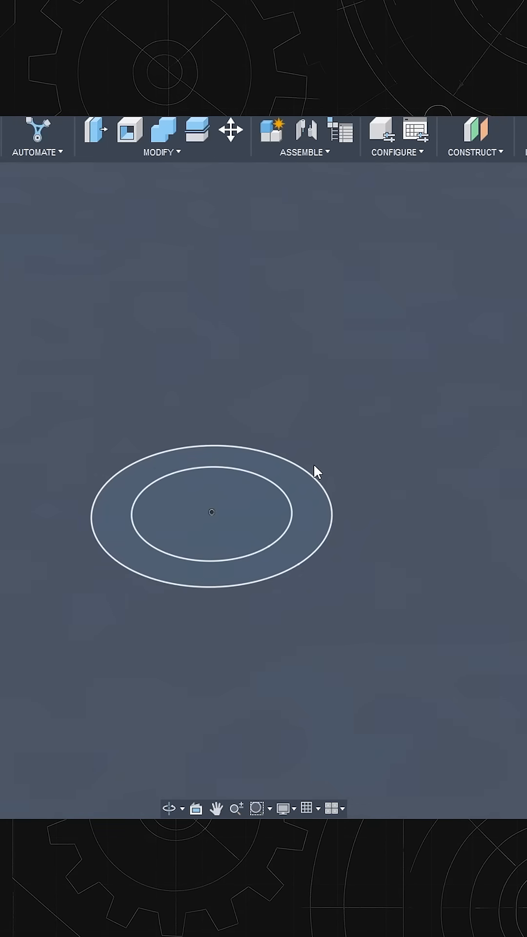
Extrude the ring profile between the two circles into a raised rim
left_click(331, 520)
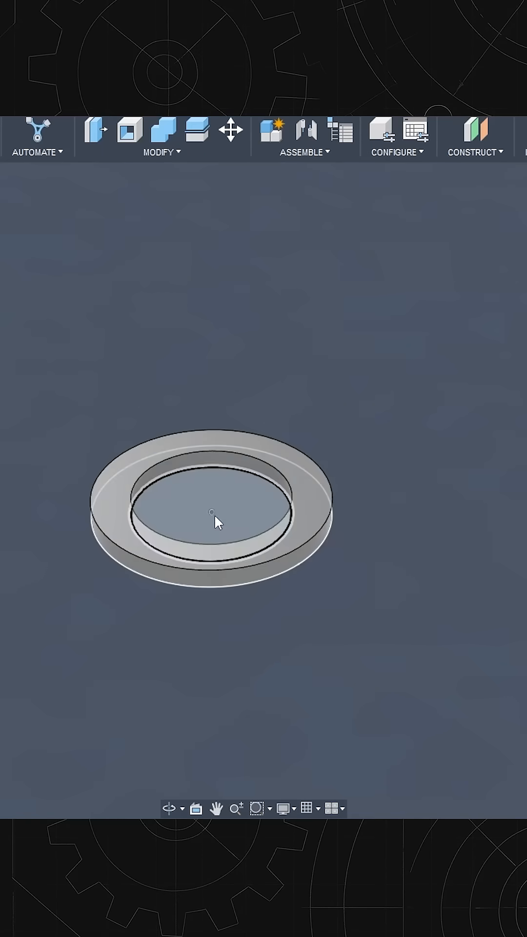
Extrude the inner circle profile by 0.05 to form the thin recess floor
left_click(213, 515)
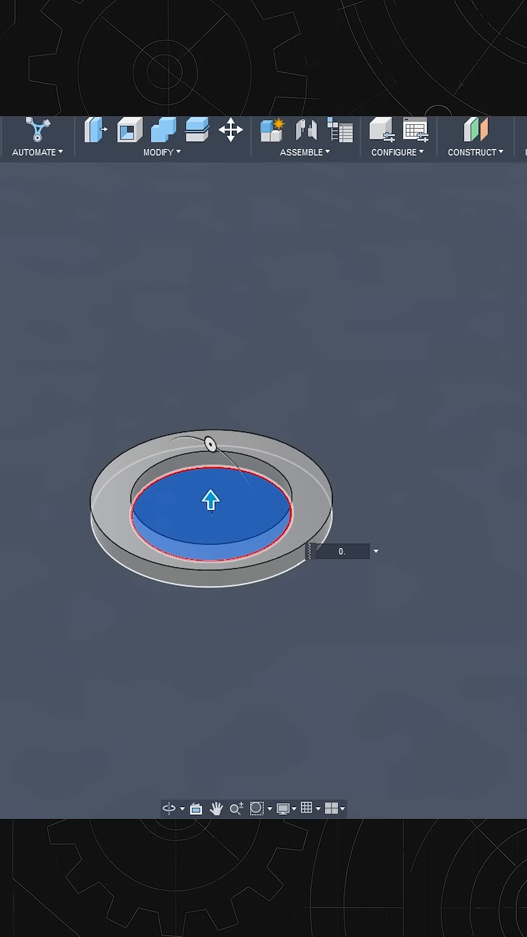
type("0.05")
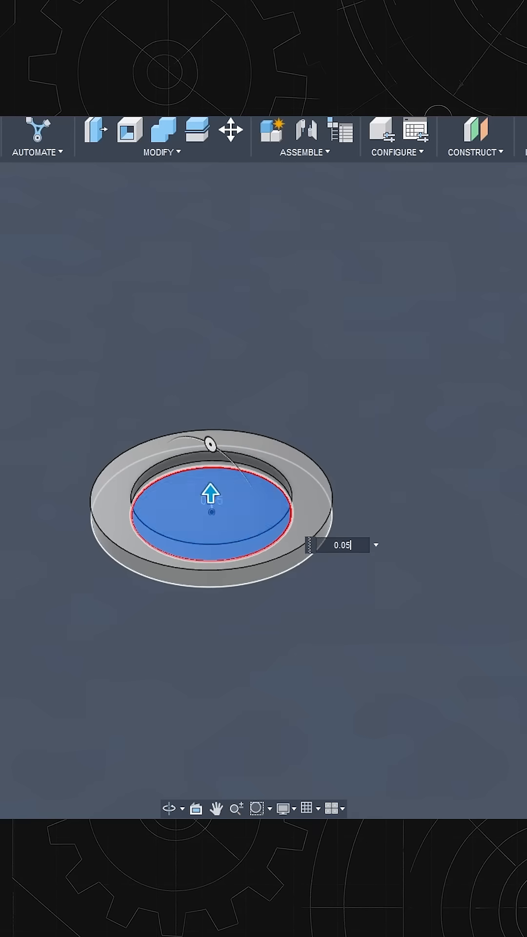